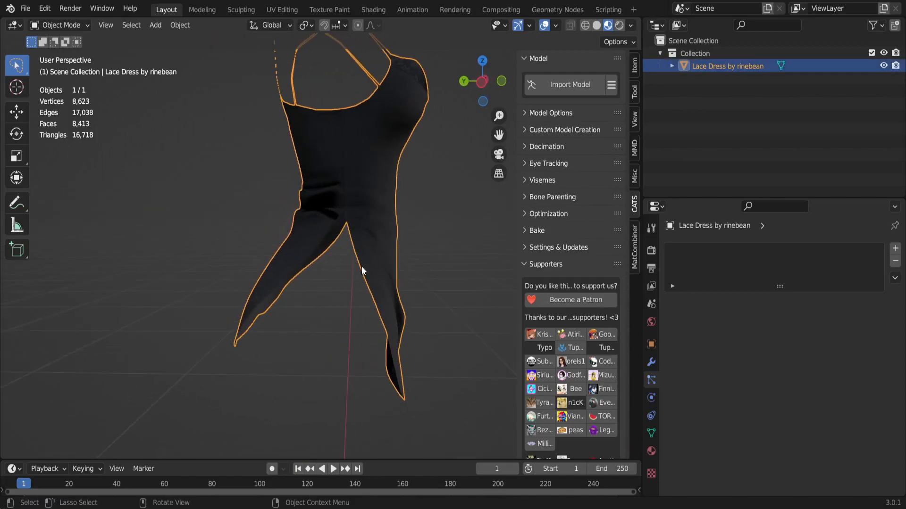
Enter Edit Mode on the lace dress, deselect all geometry, and zoom in.
key("Tab")
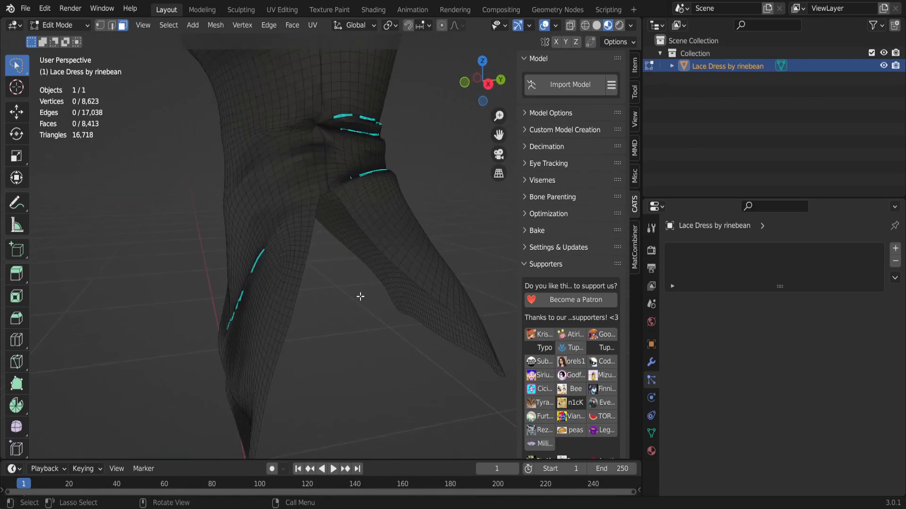
key("Tab")
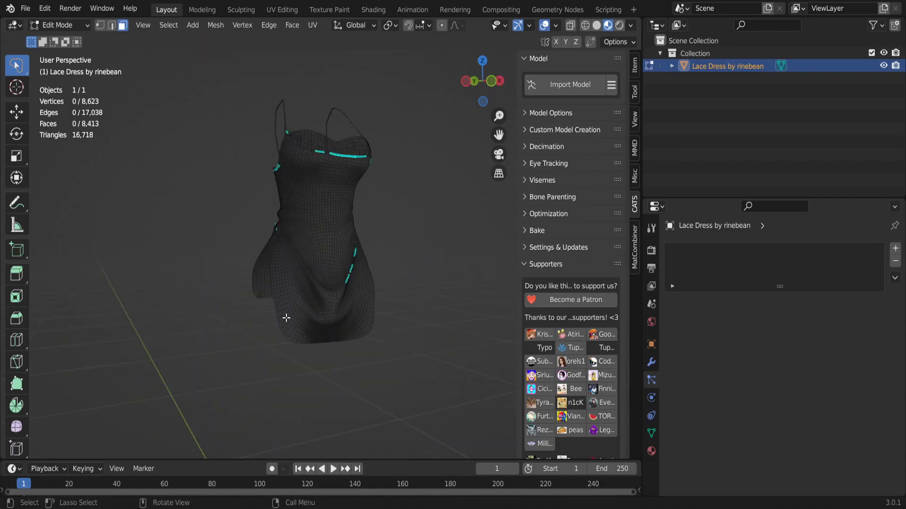
mouse_move(341, 354)
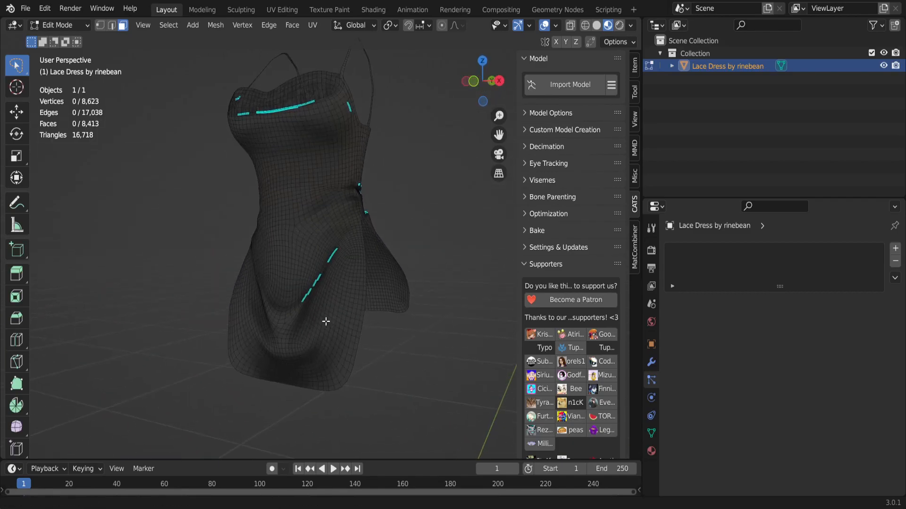
scroll("up", 3)
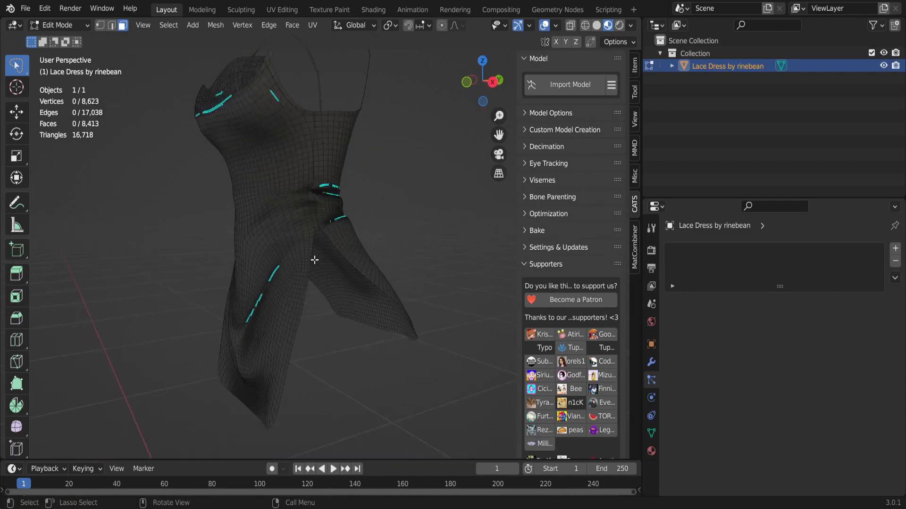
Toggle the dress out to Object Mode and back into Edit Mode.
key("Tab")
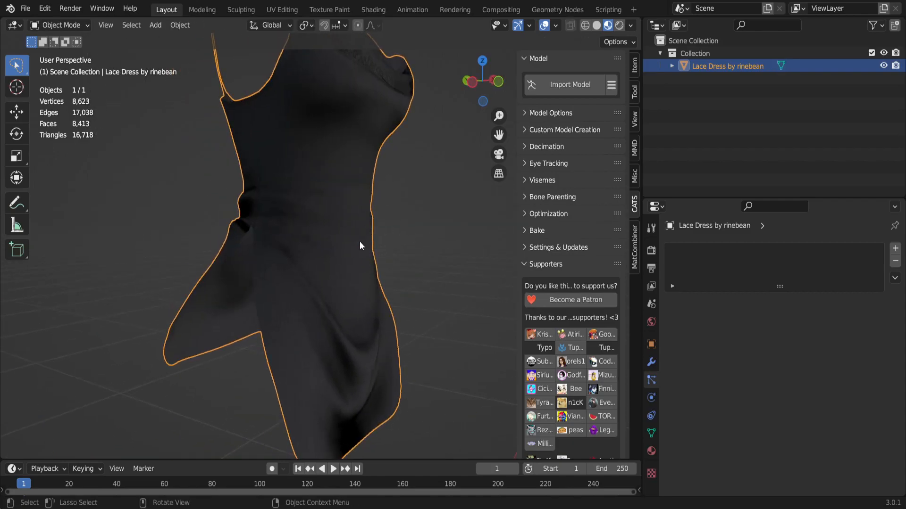
key("Tab")
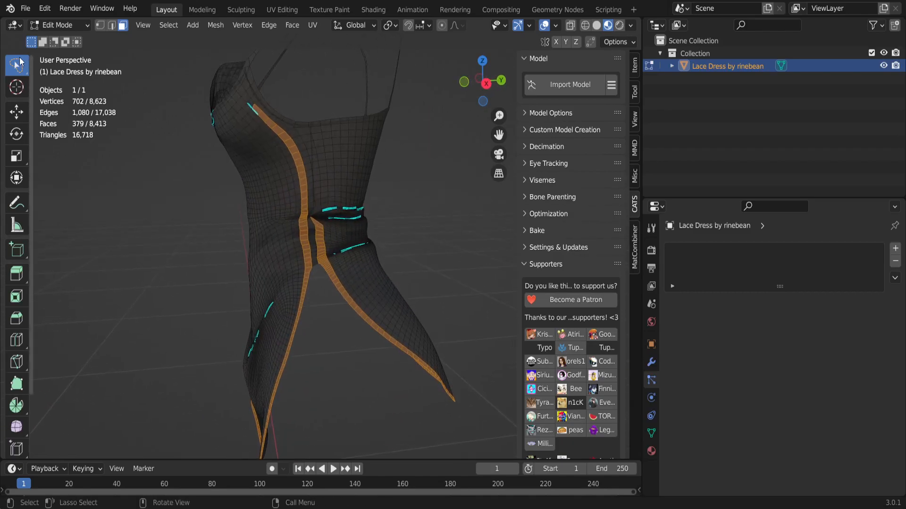
Switch to Select Lasso and add faces to the hem strip selection.
left_click(17, 64)
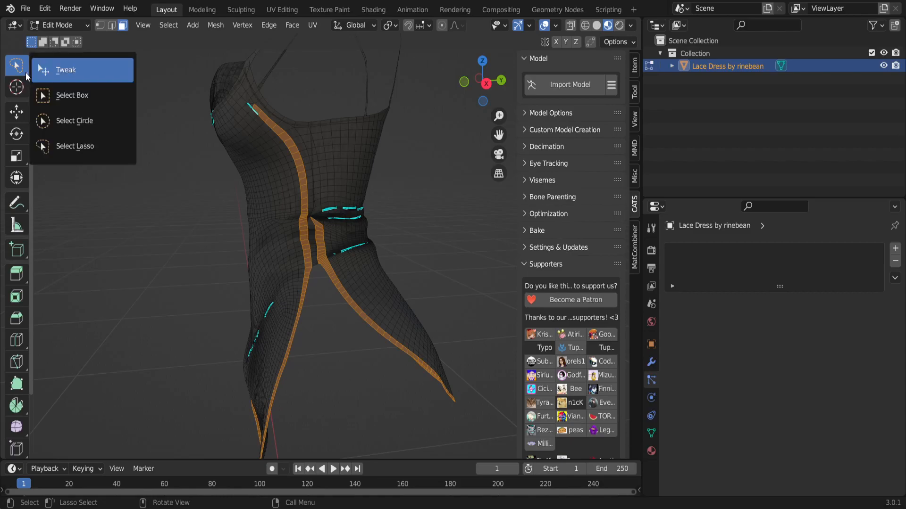
mouse_move(78, 121)
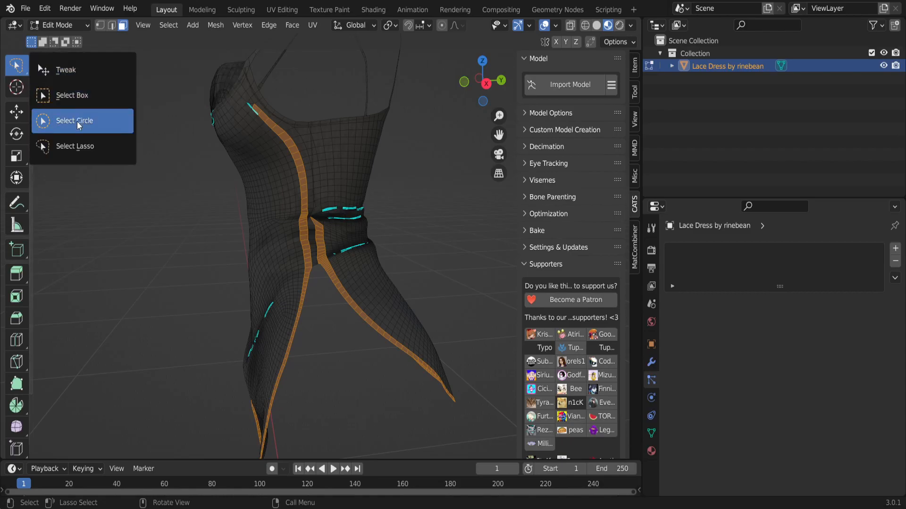
mouse_move(74, 146)
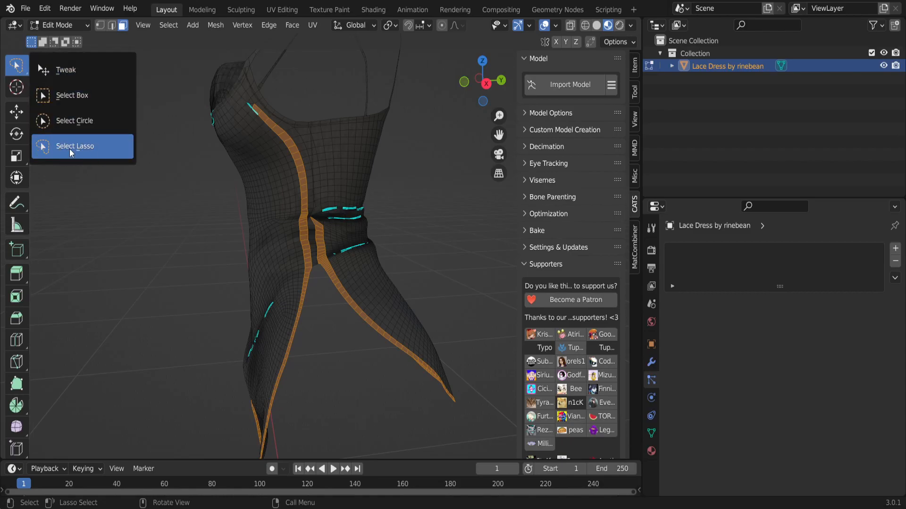
left_click(74, 146)
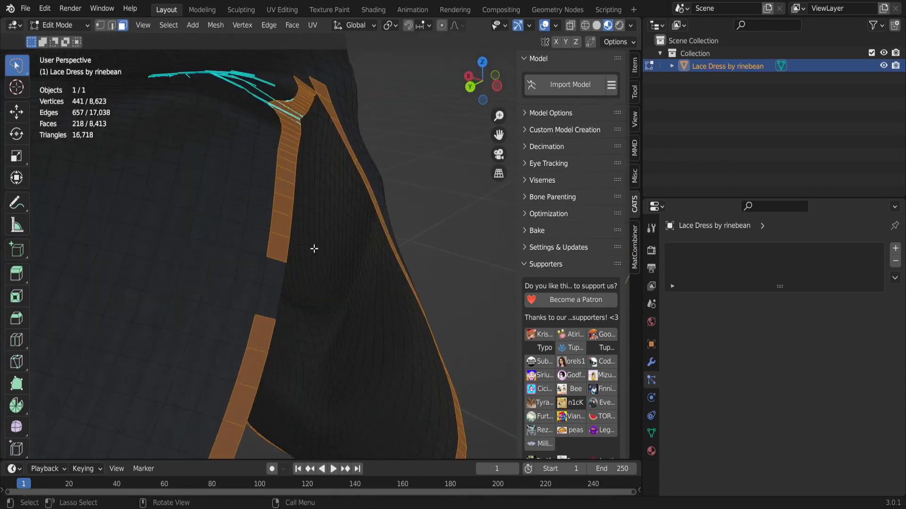
left_click(265, 303)
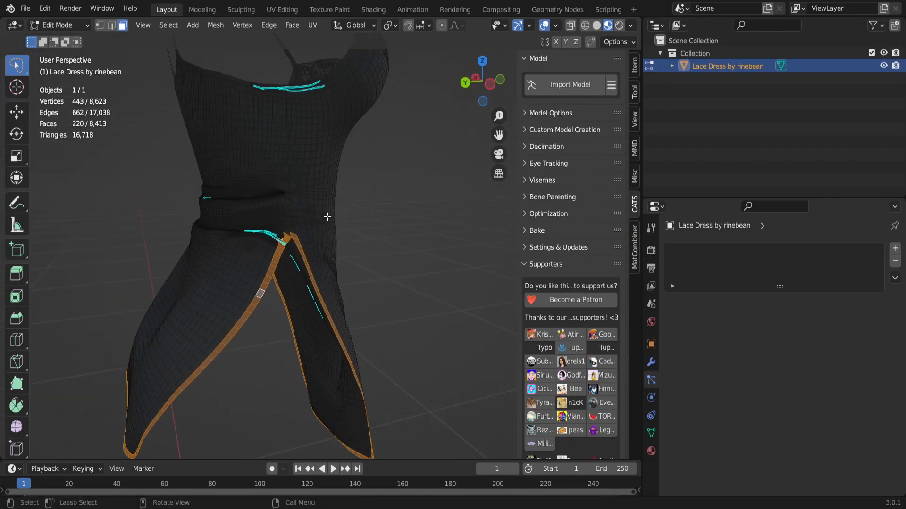
mouse_move(306, 121)
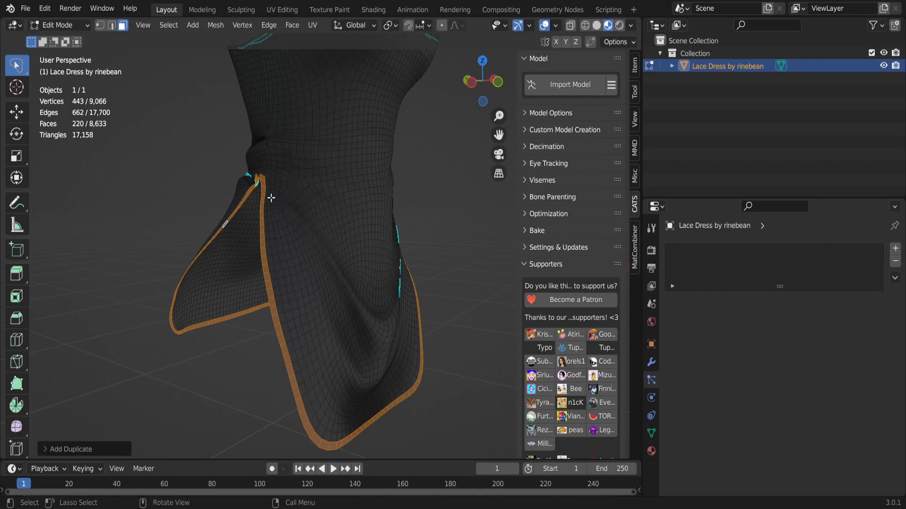
Separate the selected hem strip into its own object and return to Object Mode.
key("p")
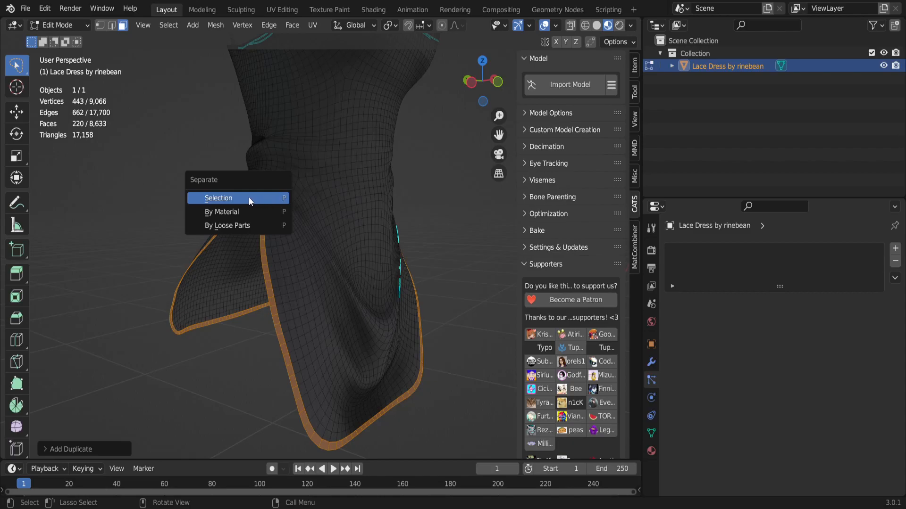
left_click(219, 198)
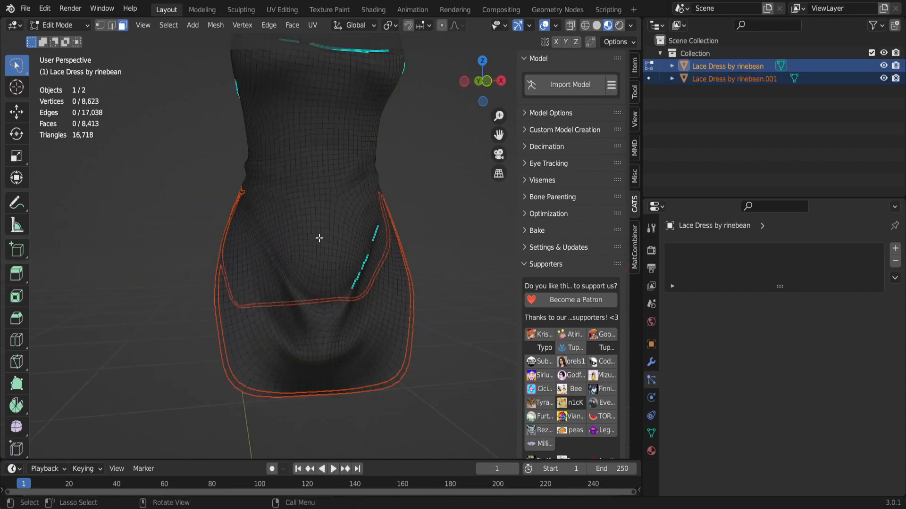
key("Tab")
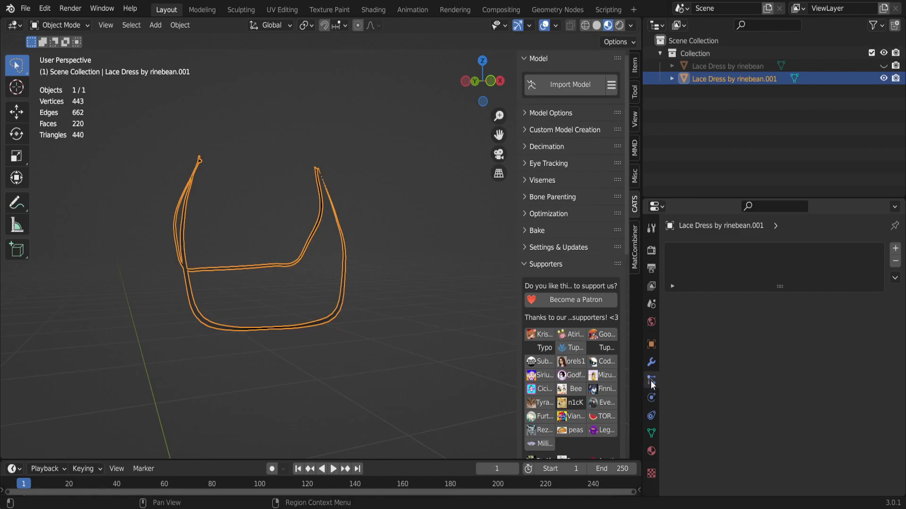
mouse_move(648, 390)
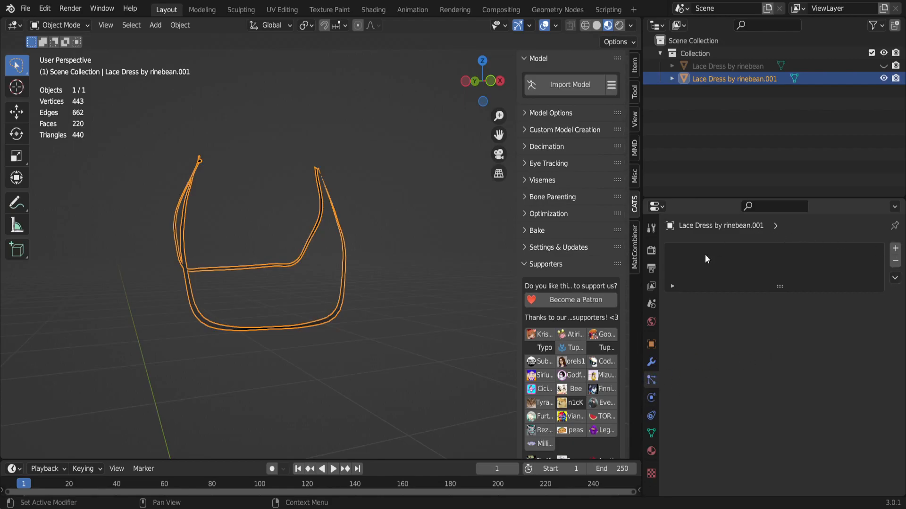
mouse_move(650, 379)
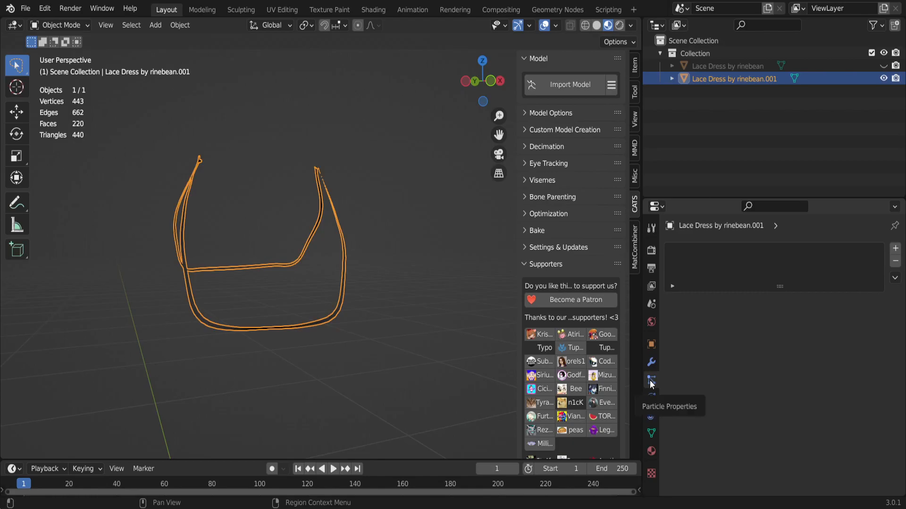
Add a new Hair particle system to the separated hem strip.
left_click(896, 248)
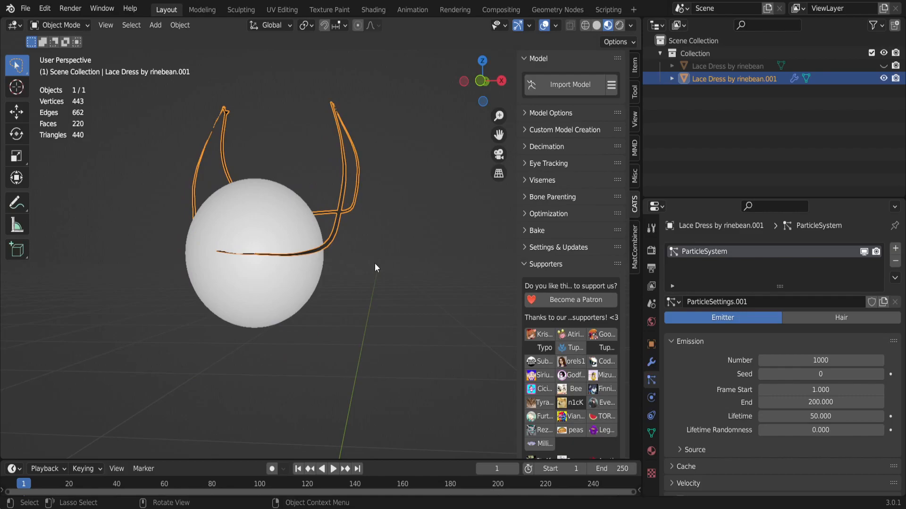
left_click(841, 318)
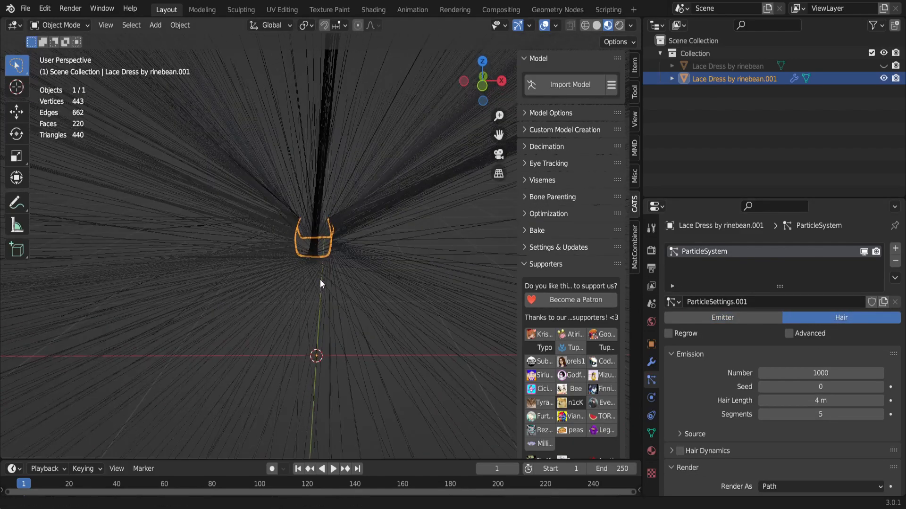
left_click(882, 79)
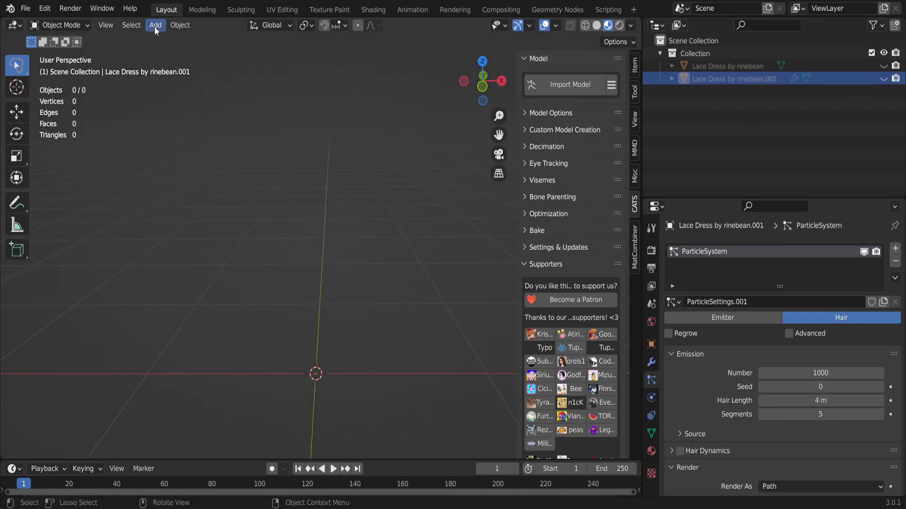
Add a mesh plane and delete one vertex in Edit Mode, leaving a triangle.
left_click(155, 25)
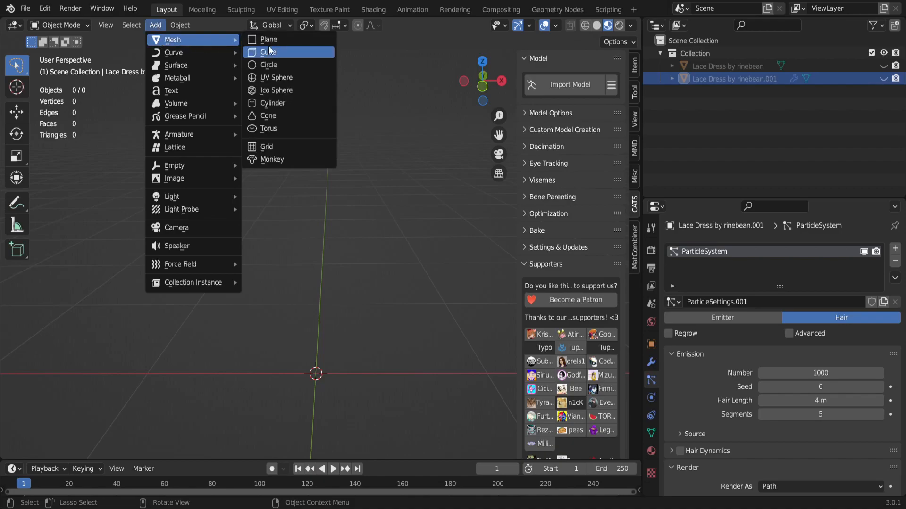
left_click(268, 39)
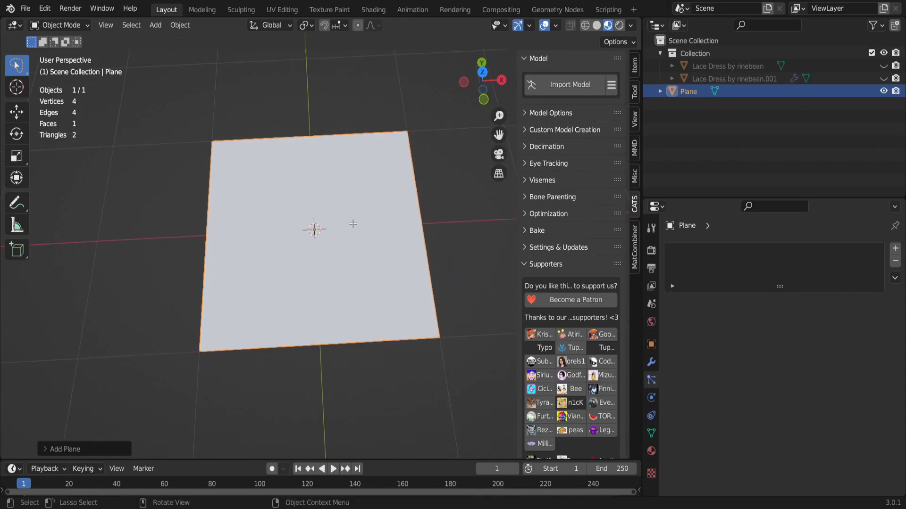
key("Tab")
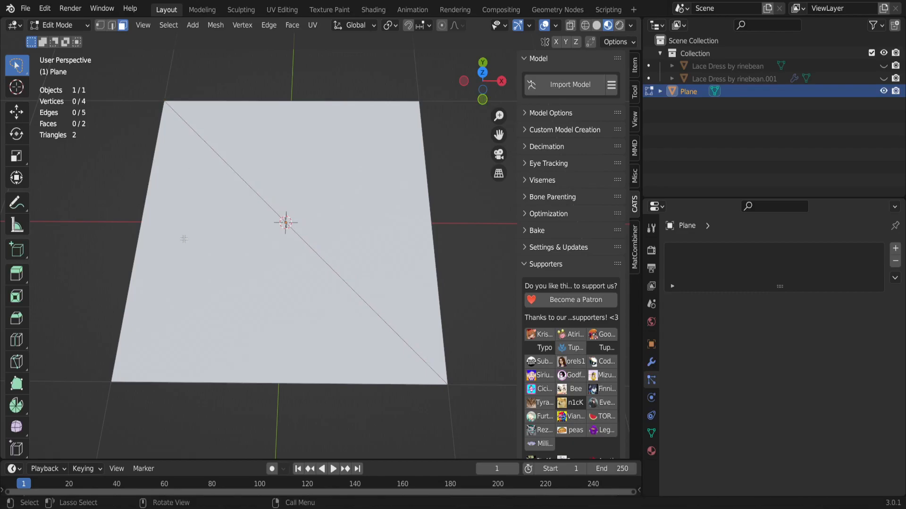
mouse_move(122, 25)
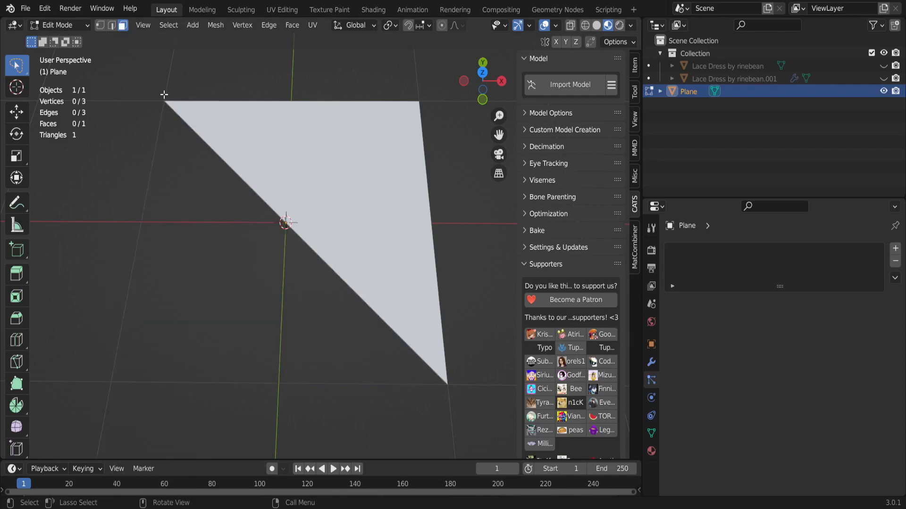
key("Tab")
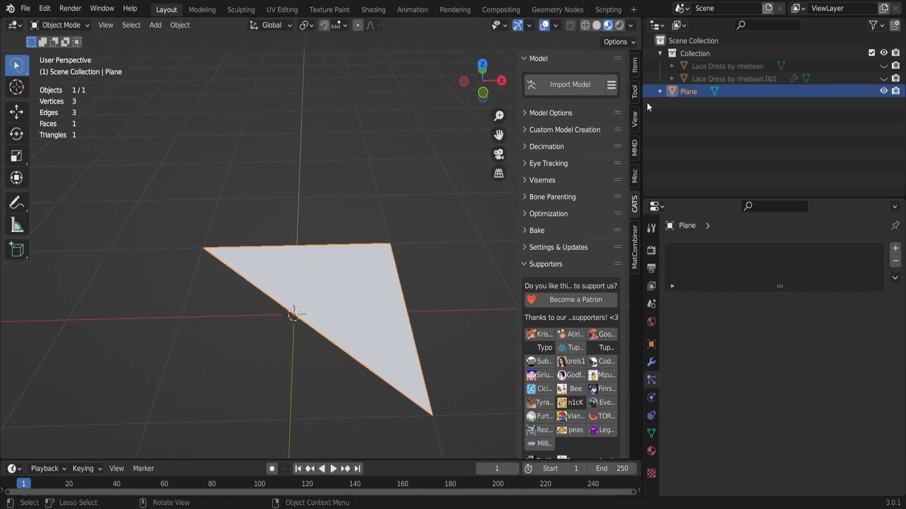
Unhide Lace Dress .001 and set its hair Render As to Object using Plane.
left_click(568, 85)
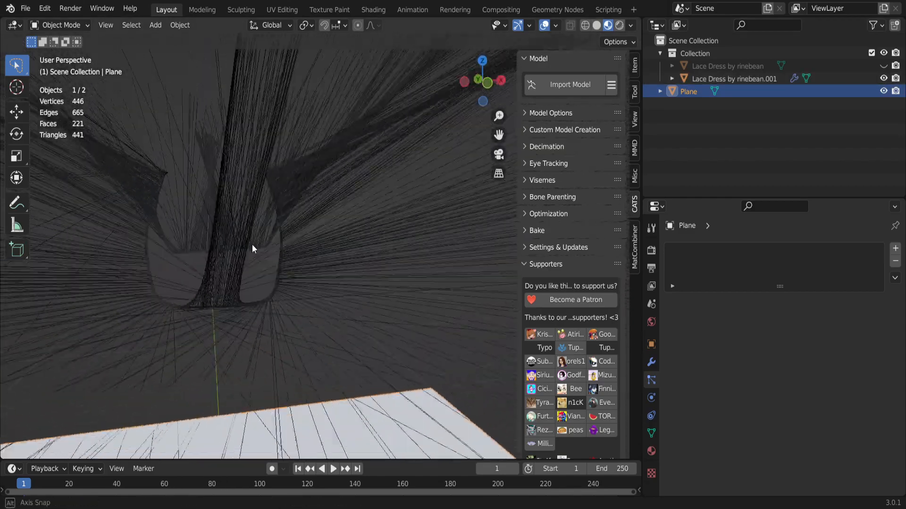
left_click(734, 79)
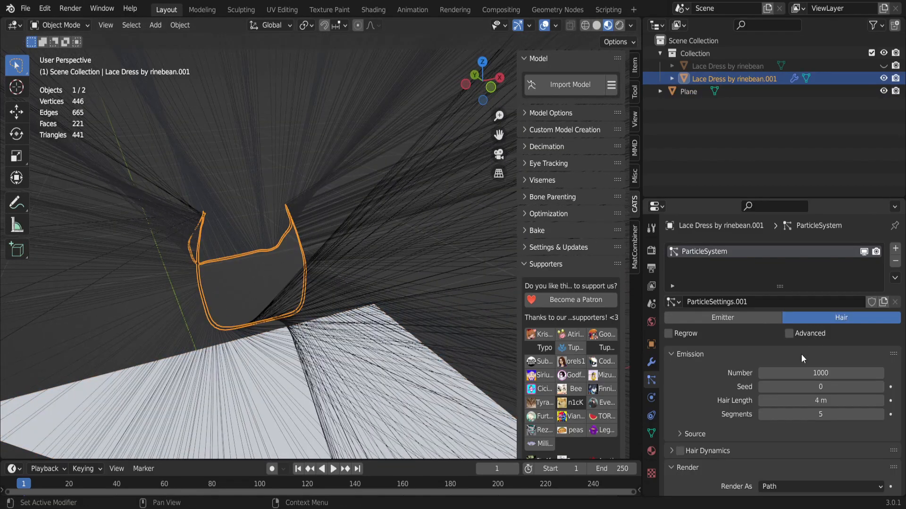
scroll("down", 3)
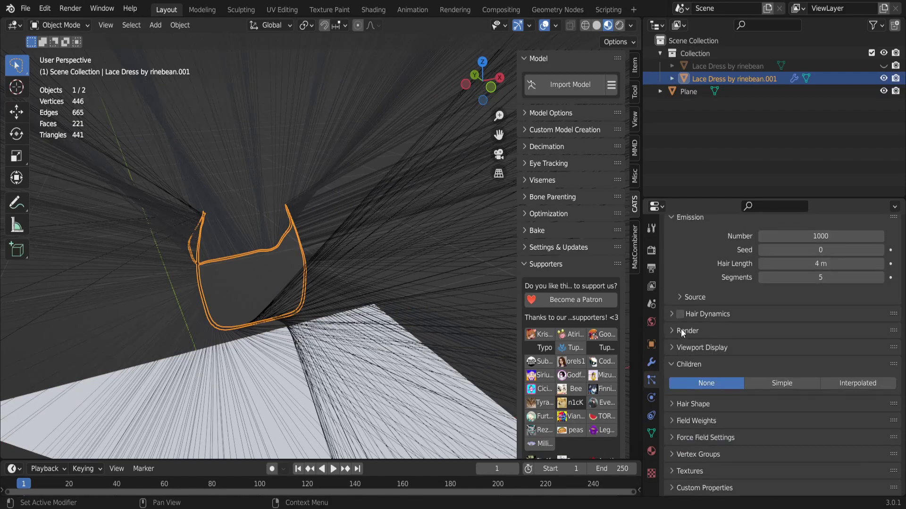
left_click(687, 330)
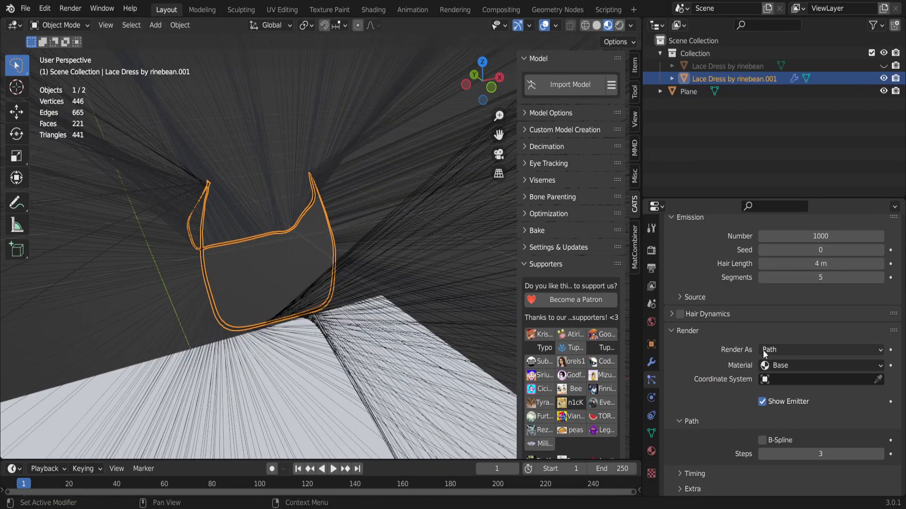
left_click(819, 350)
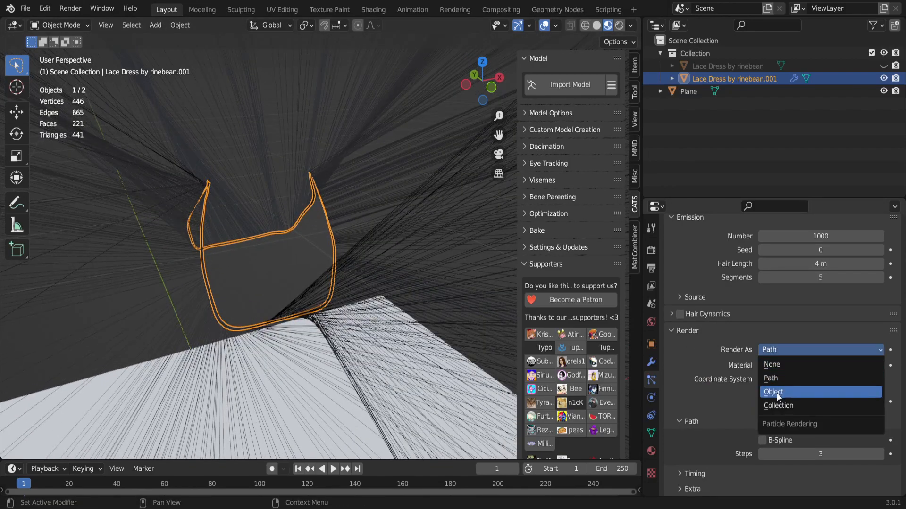
left_click(775, 392)
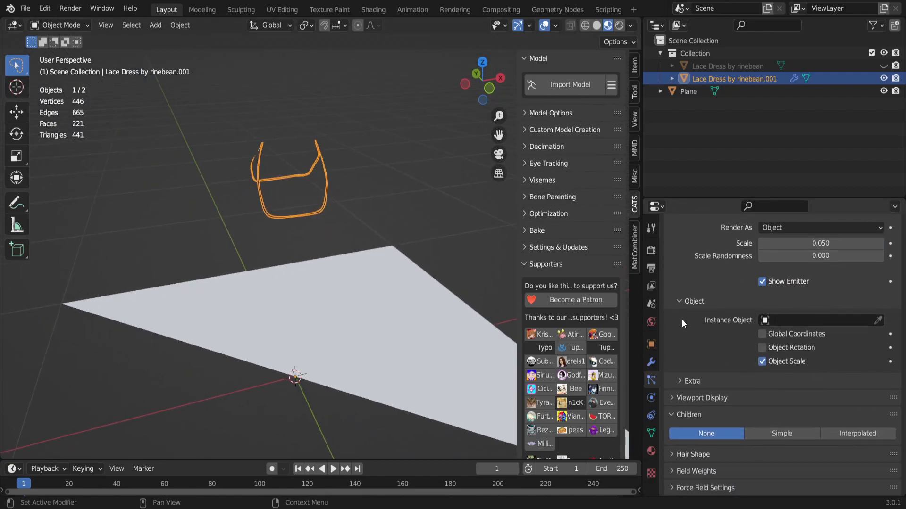
scroll("down", 3)
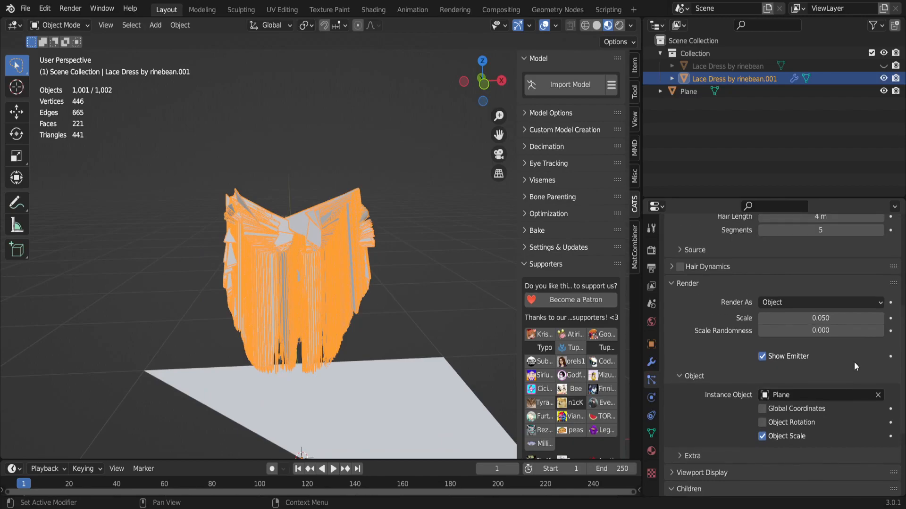
Expand the Children panel and set child particles to Interpolated.
scroll("down", 3)
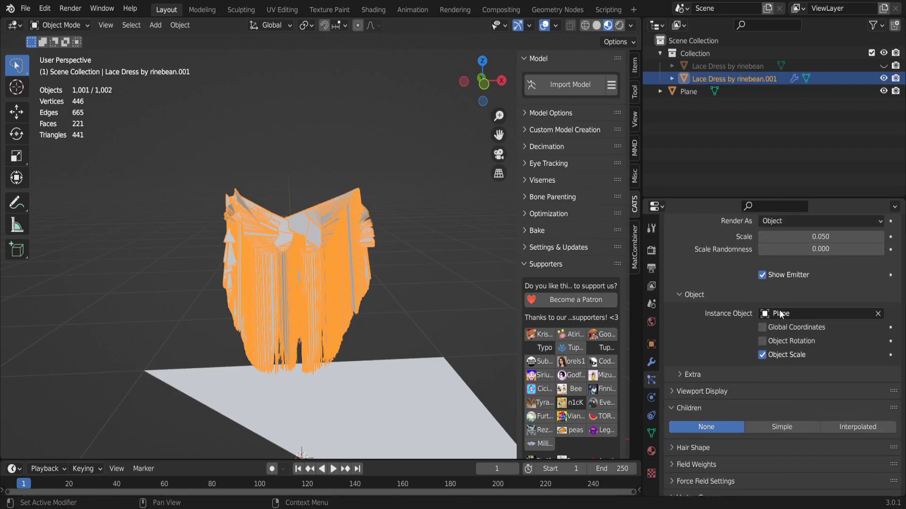
scroll("down", 3)
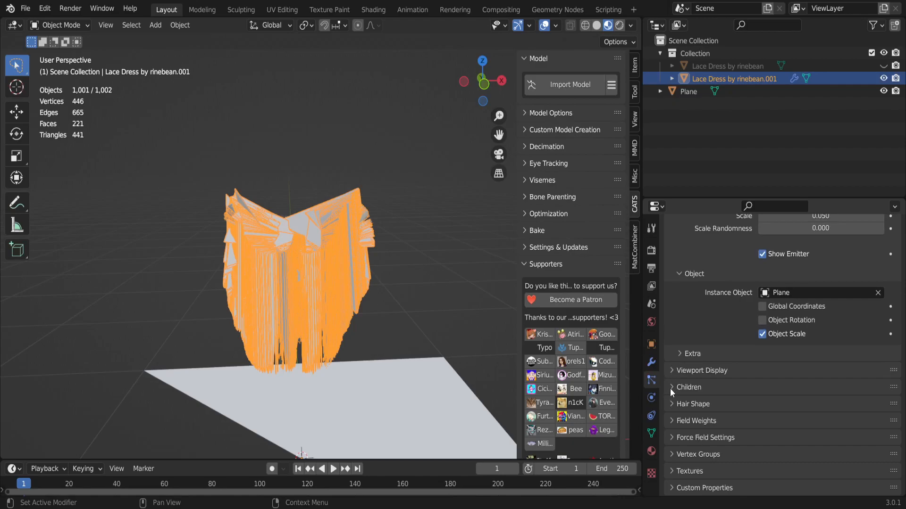
left_click(688, 386)
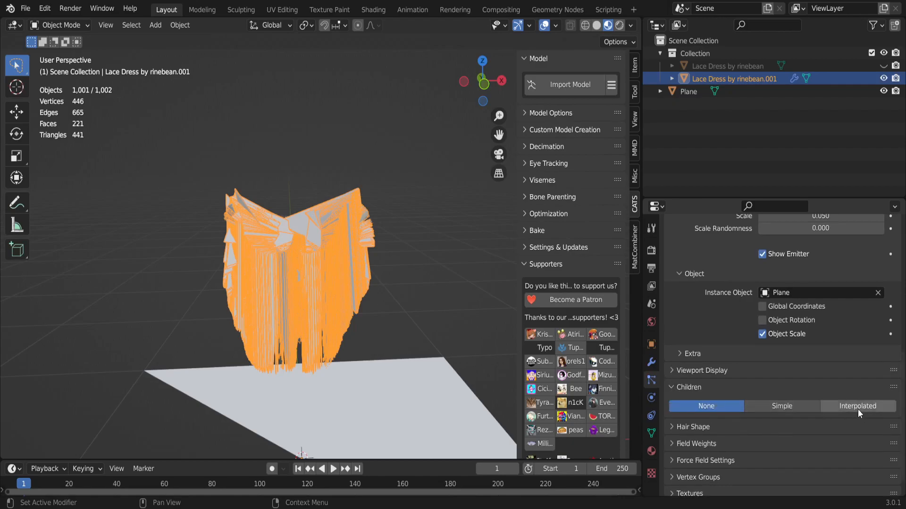
left_click(858, 406)
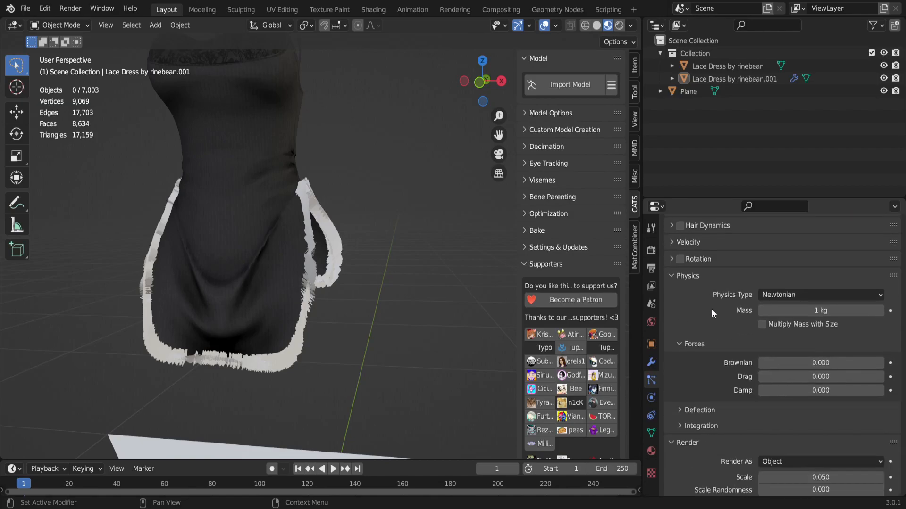
Collapse the particle Physics panel to reach the child hair Length setting.
left_click(687, 275)
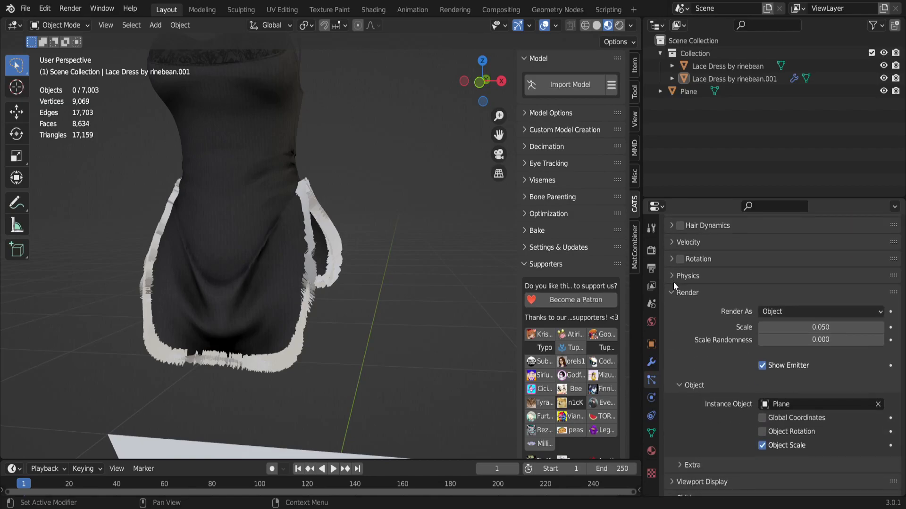
left_click(673, 276)
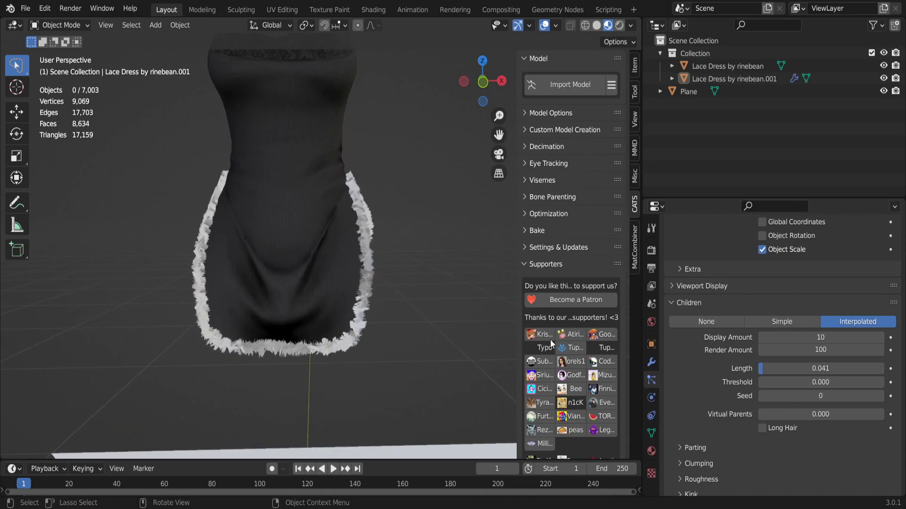
mouse_move(777, 350)
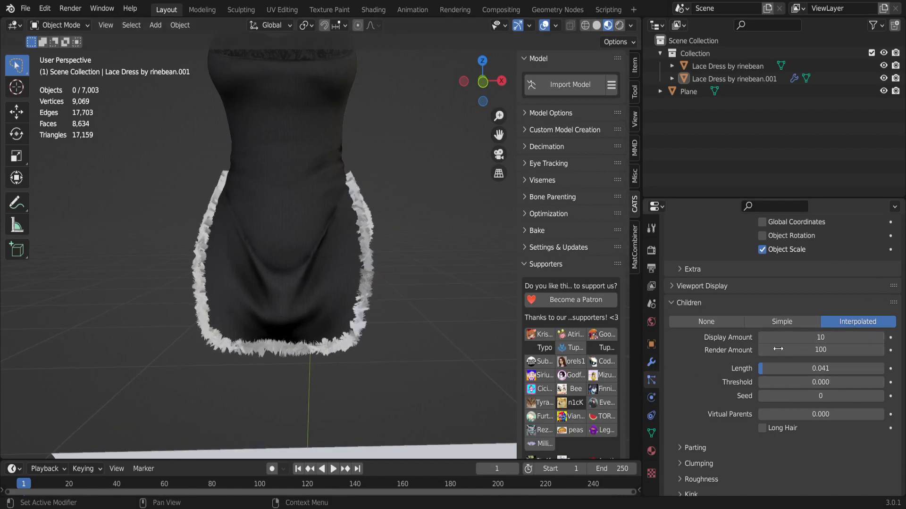
mouse_move(385, 279)
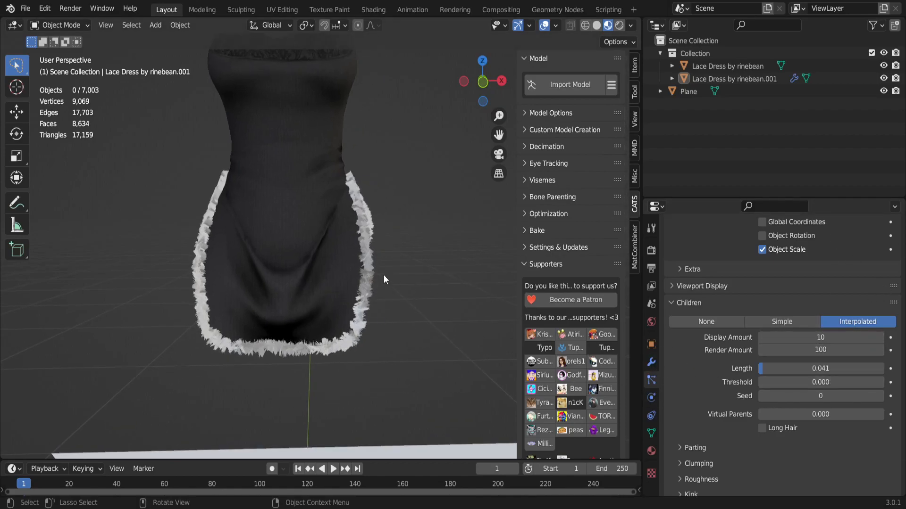
Select Lace Dress by rinebean.001 and run Make Instances Real on its ParticleSystem modifier.
left_click(651, 362)
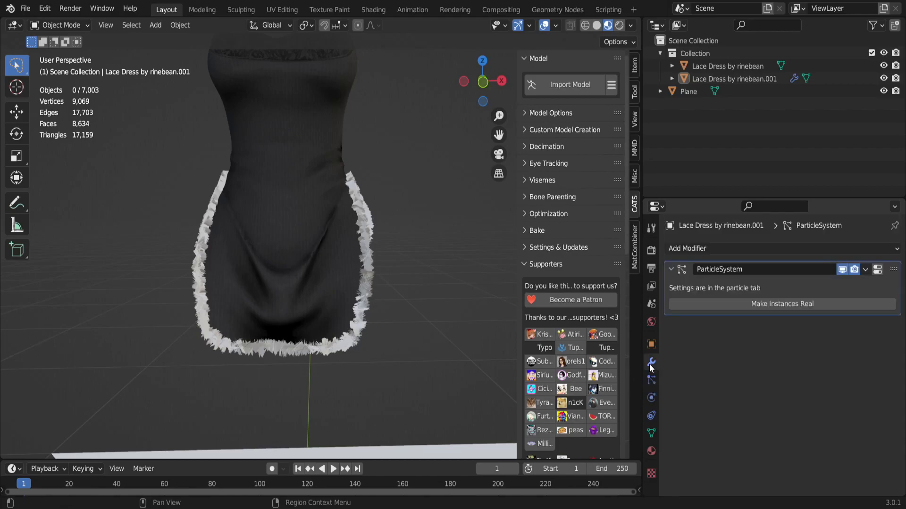
mouse_move(650, 370)
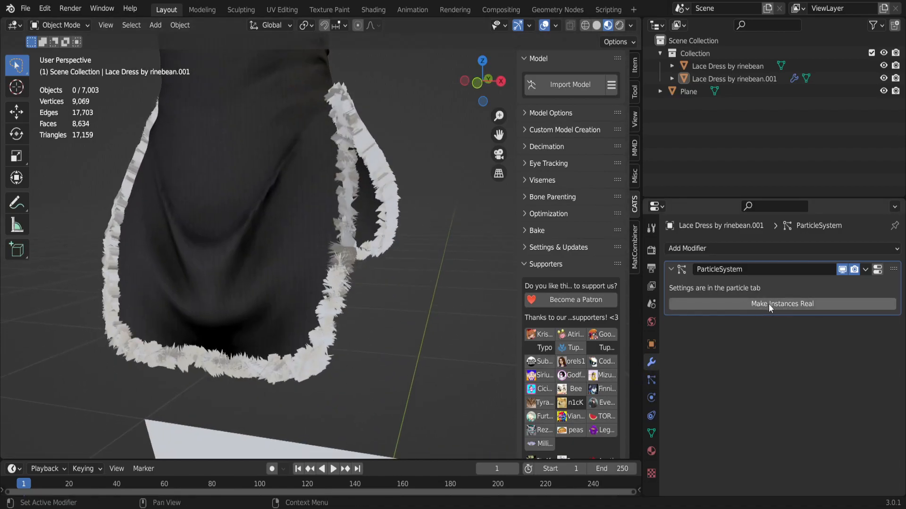
mouse_move(781, 303)
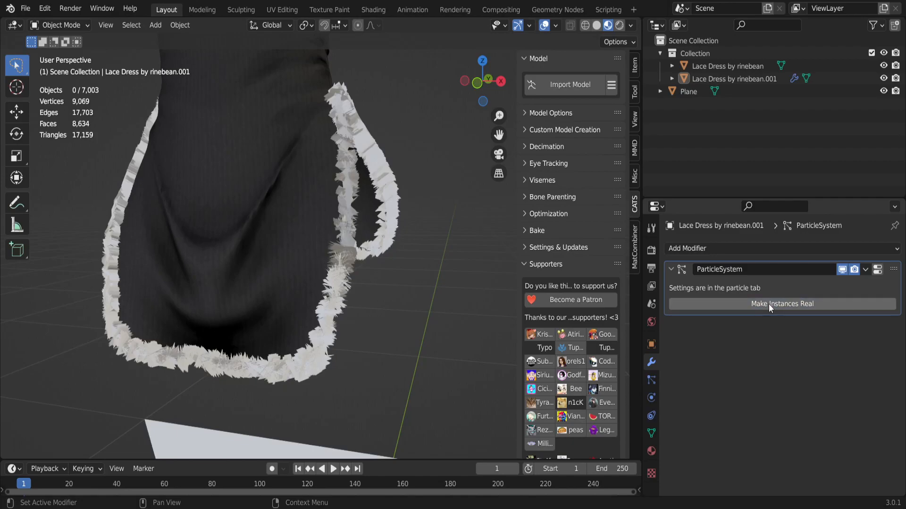
mouse_move(764, 309)
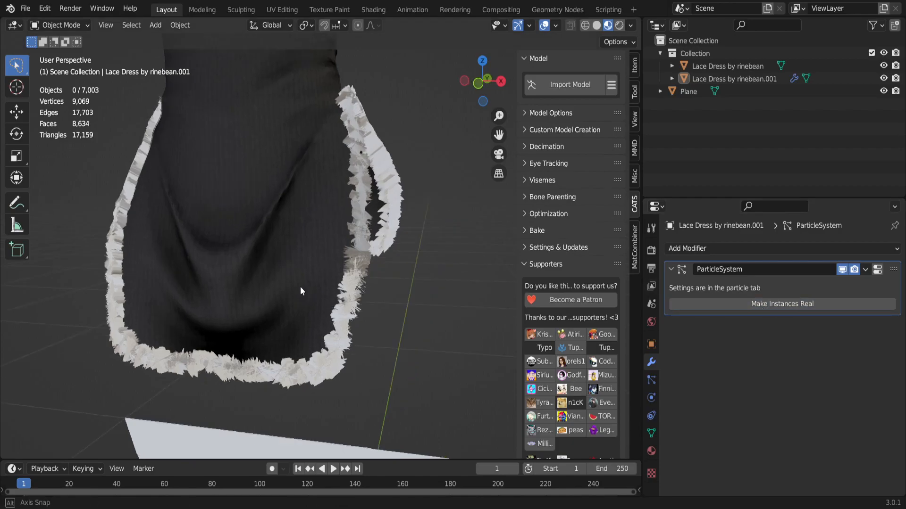
left_click(734, 79)
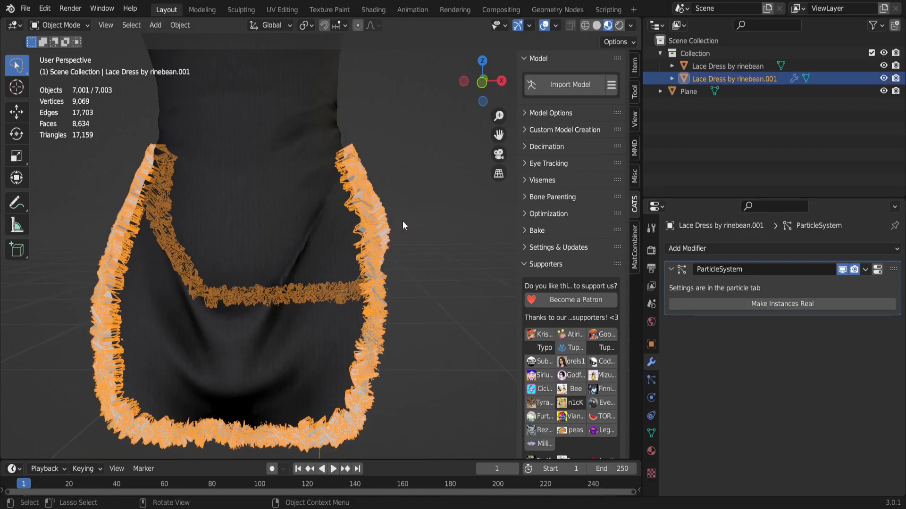
mouse_move(781, 303)
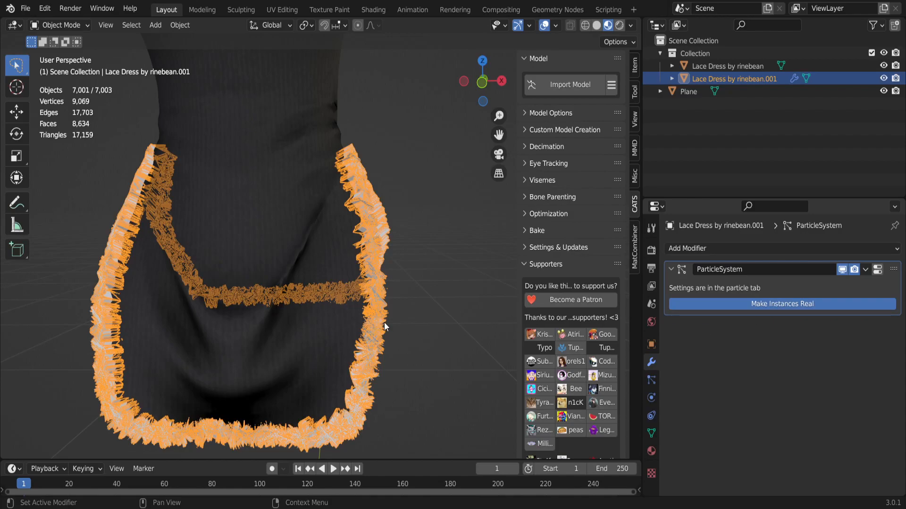
left_click(781, 303)
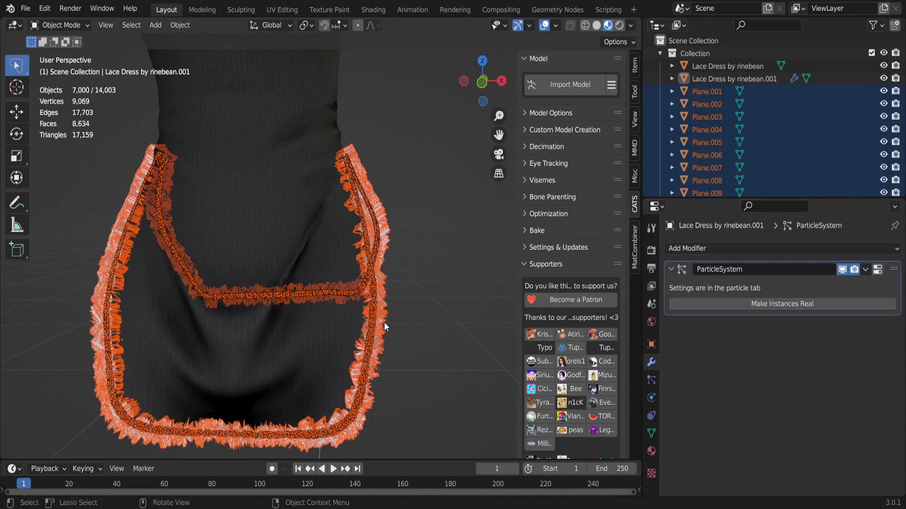
Join all the selected fur planes into one object with Plane.001 active.
scroll("down", 3)
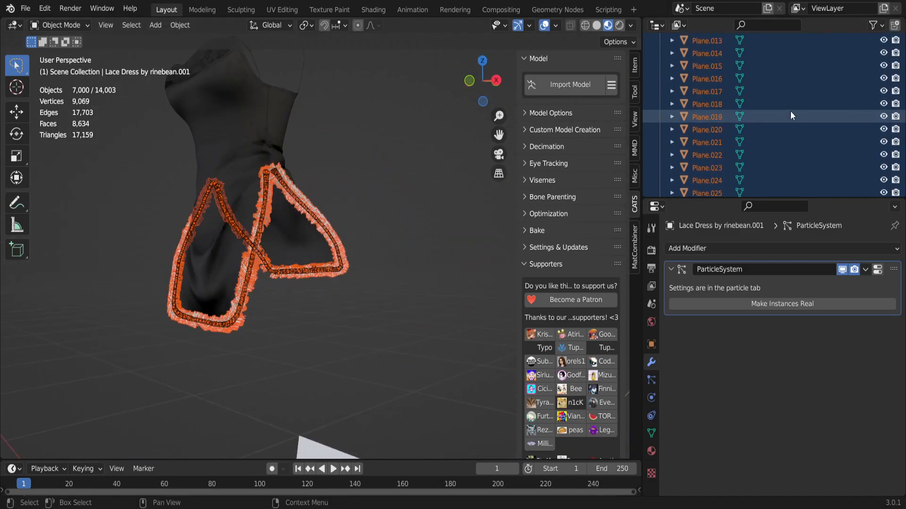
scroll("up", 3)
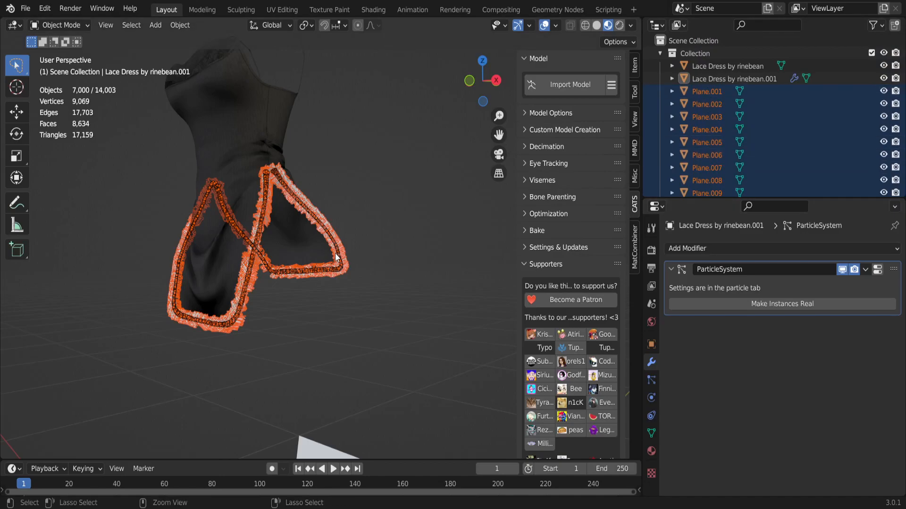
left_click(706, 91)
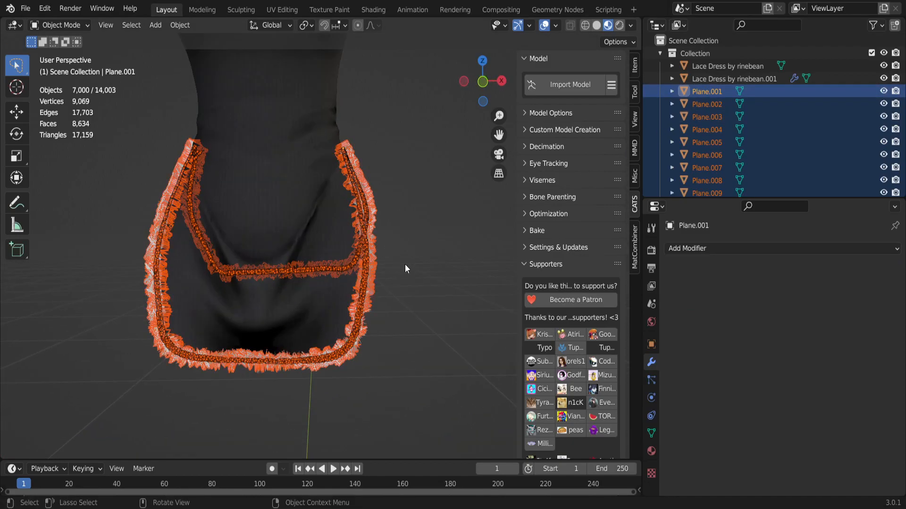
right_click(406, 269)
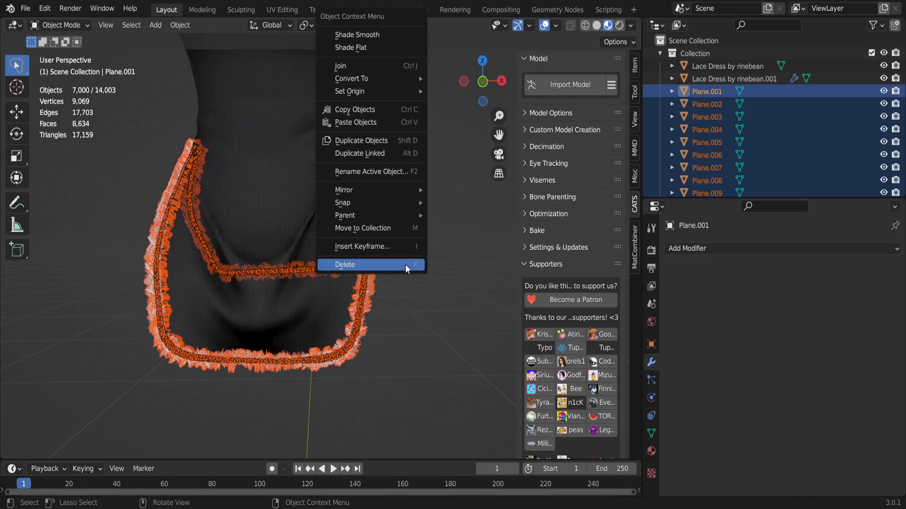
mouse_move(360, 68)
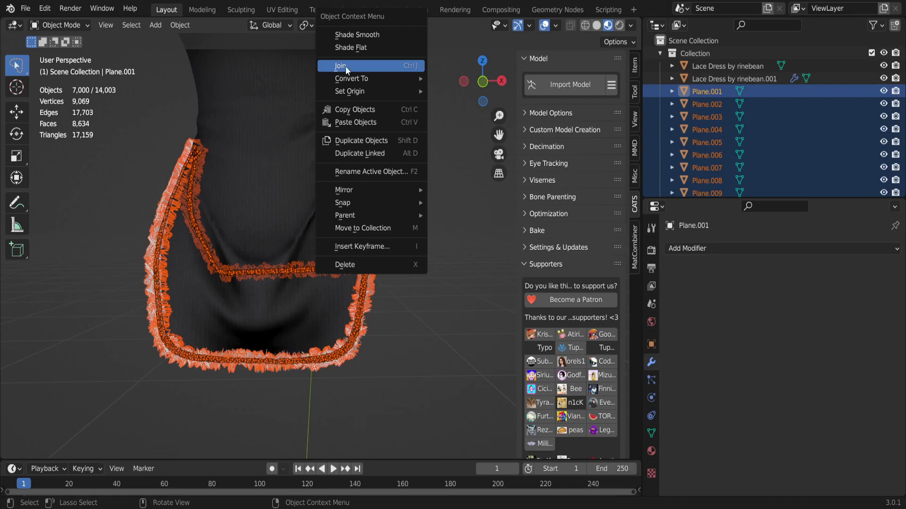
left_click(341, 65)
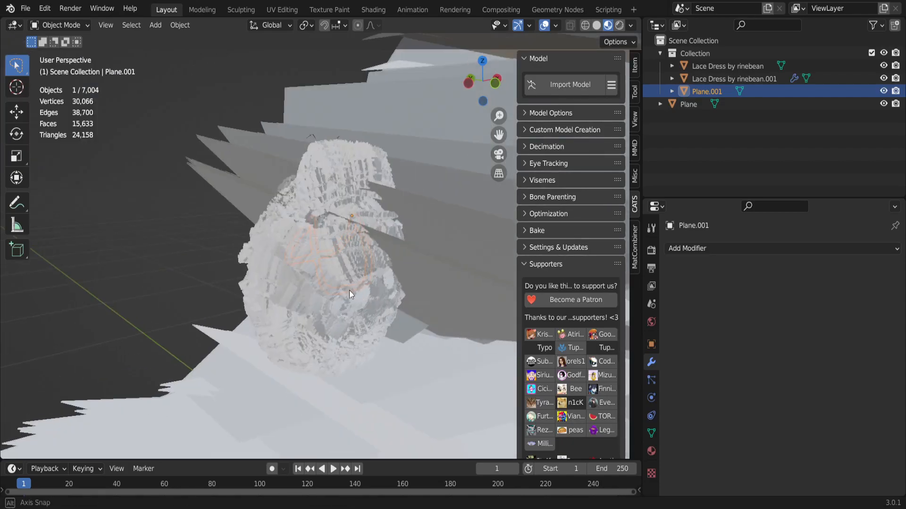
Delete the particle-fur dress copy 'Lace Dress by rinebean.001'.
left_click(736, 79)
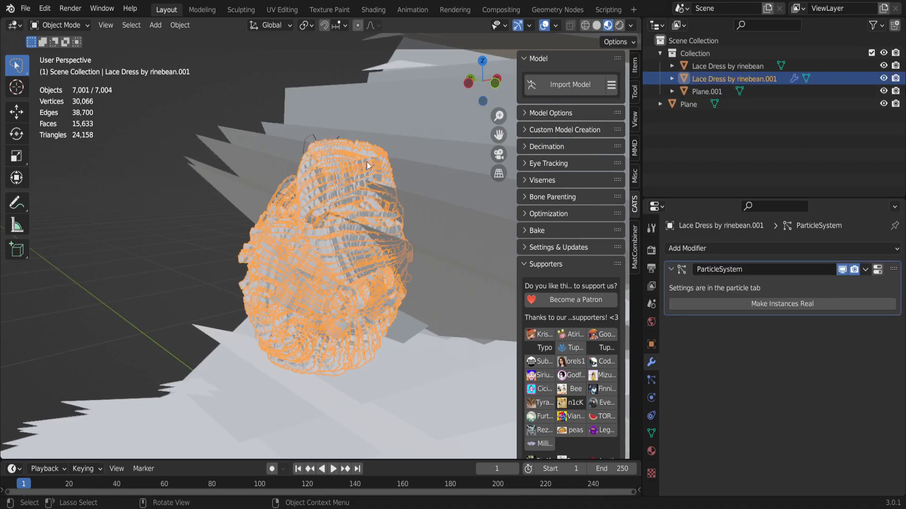
right_click(368, 166)
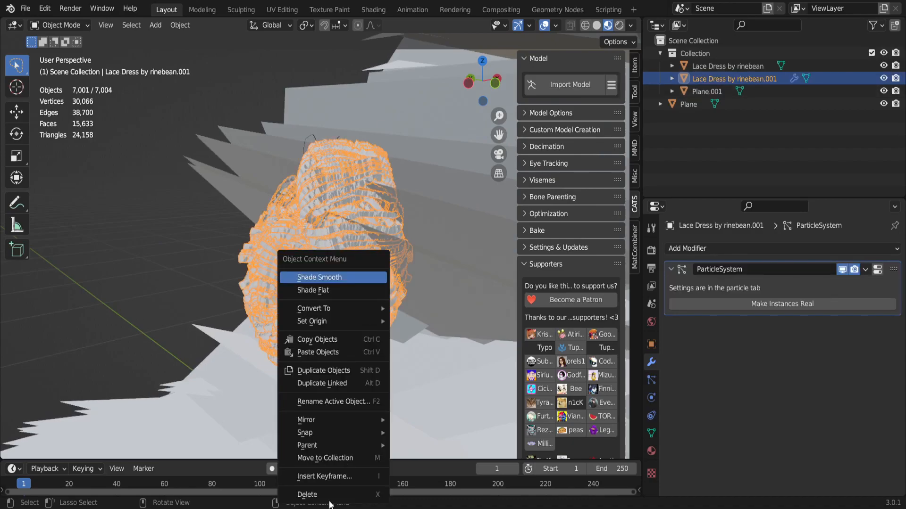
mouse_move(315, 495)
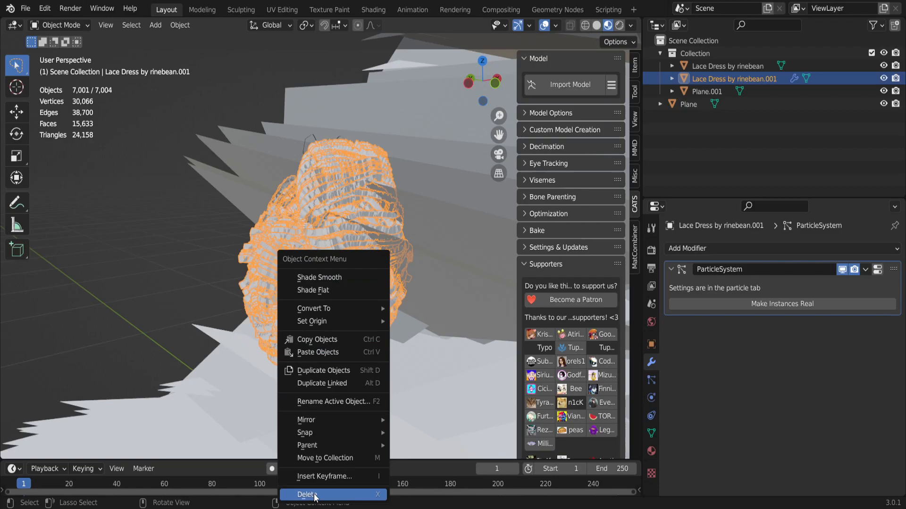
left_click(306, 494)
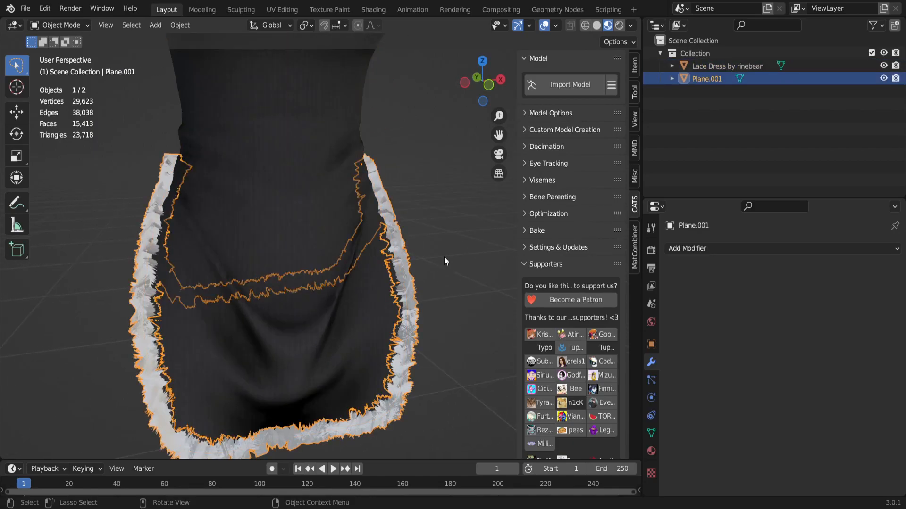
left_click(730, 66)
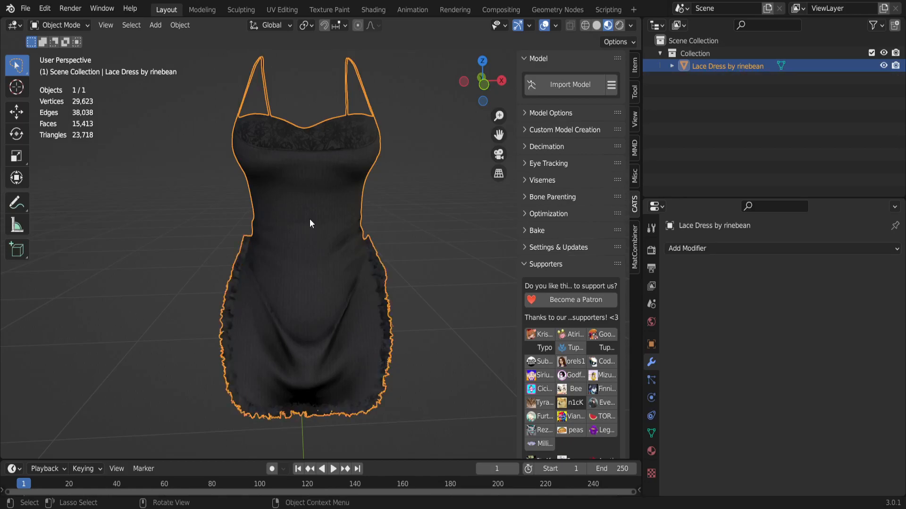
mouse_move(268, 238)
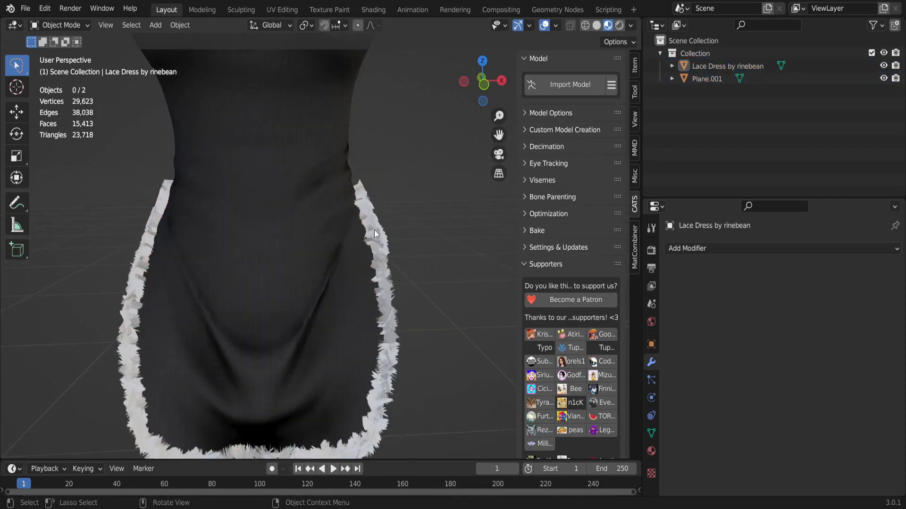
Give Plane.001 a new material named 'Fur', then select the lace dress along with it.
left_click(705, 78)
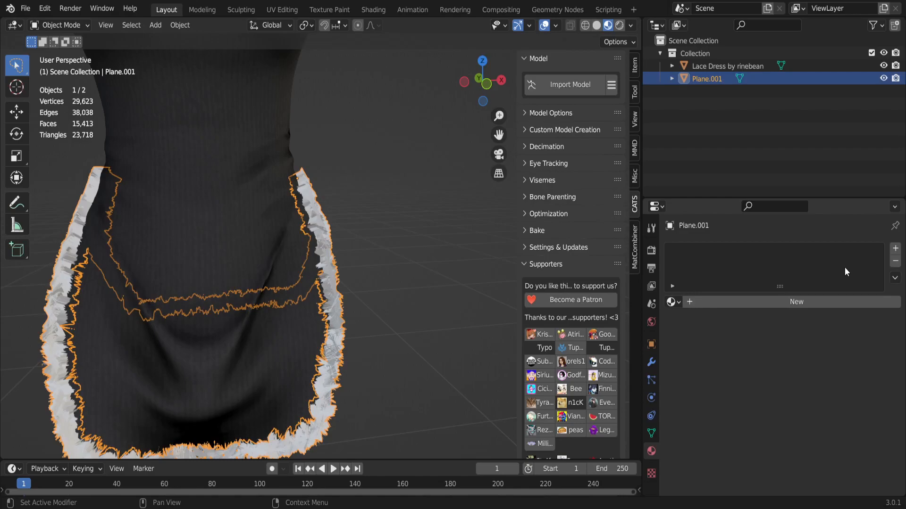
left_click(795, 301)
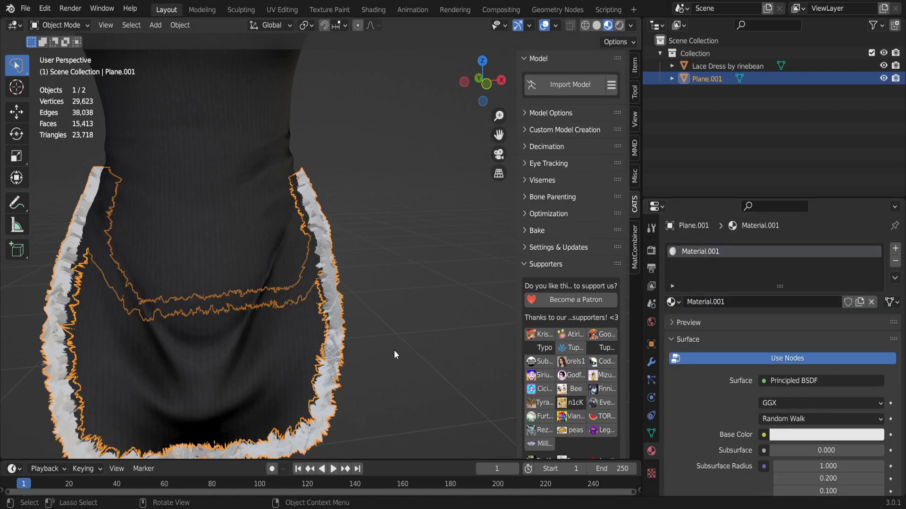
double_click(704, 301)
type("Fur")
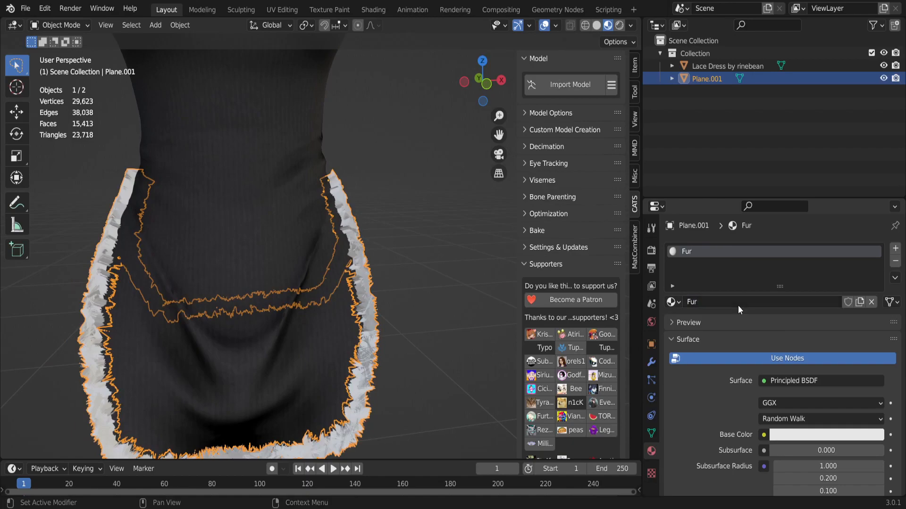
left_click(728, 65)
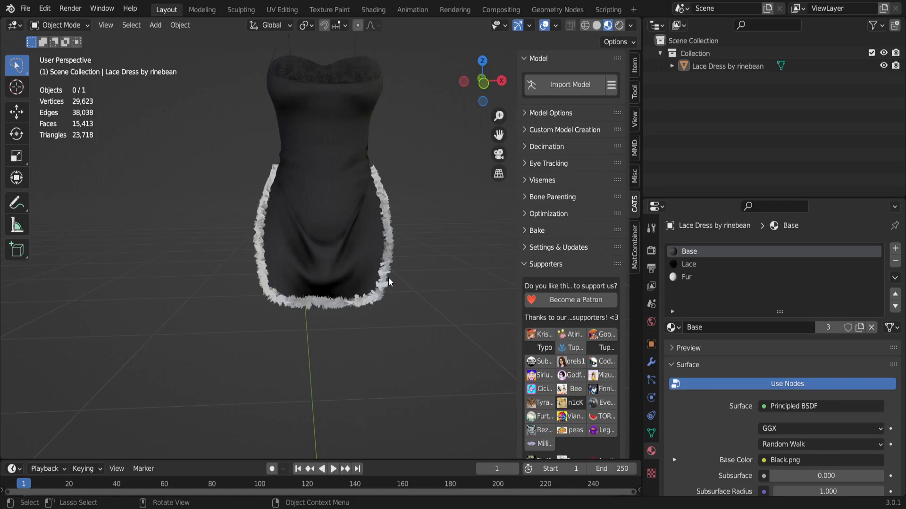
mouse_move(414, 285)
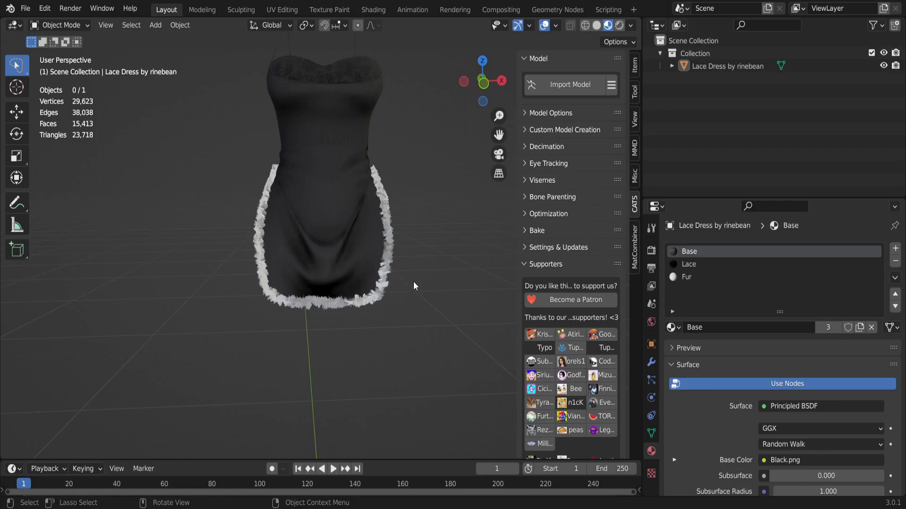